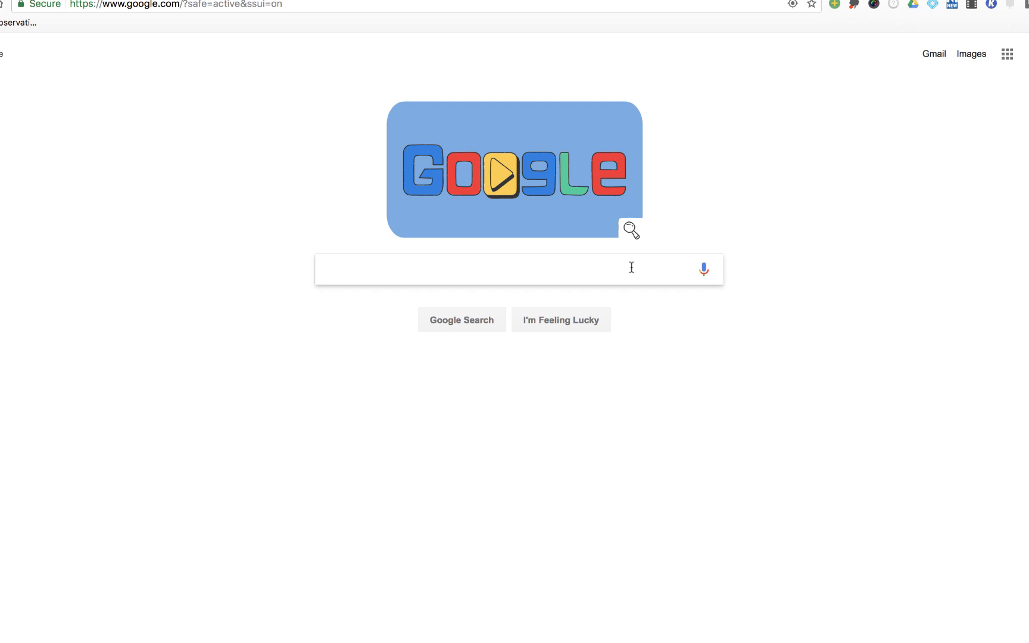
- Search Google for 'Talk and Comment'
type("Talk and Comment")
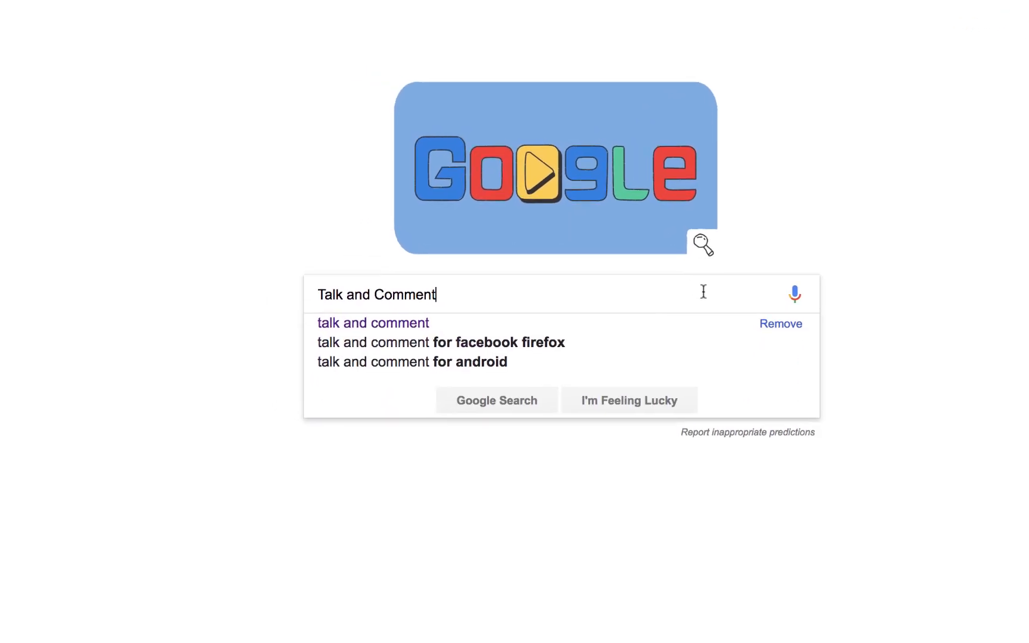
key("Enter")
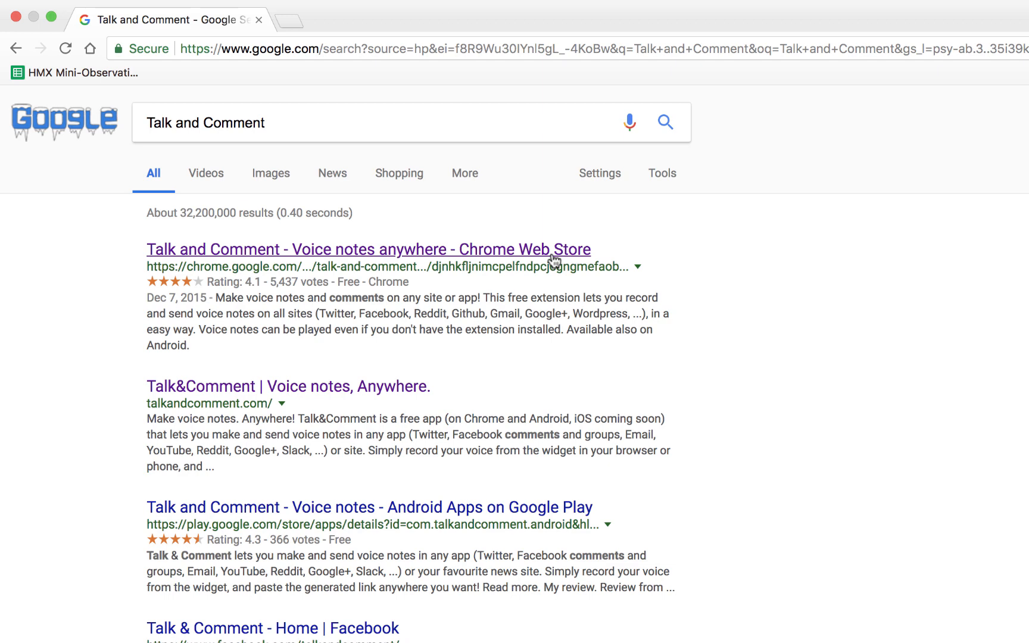
- Add the Talk and Comment extension to Chrome from its Web Store listing
left_click(368, 249)
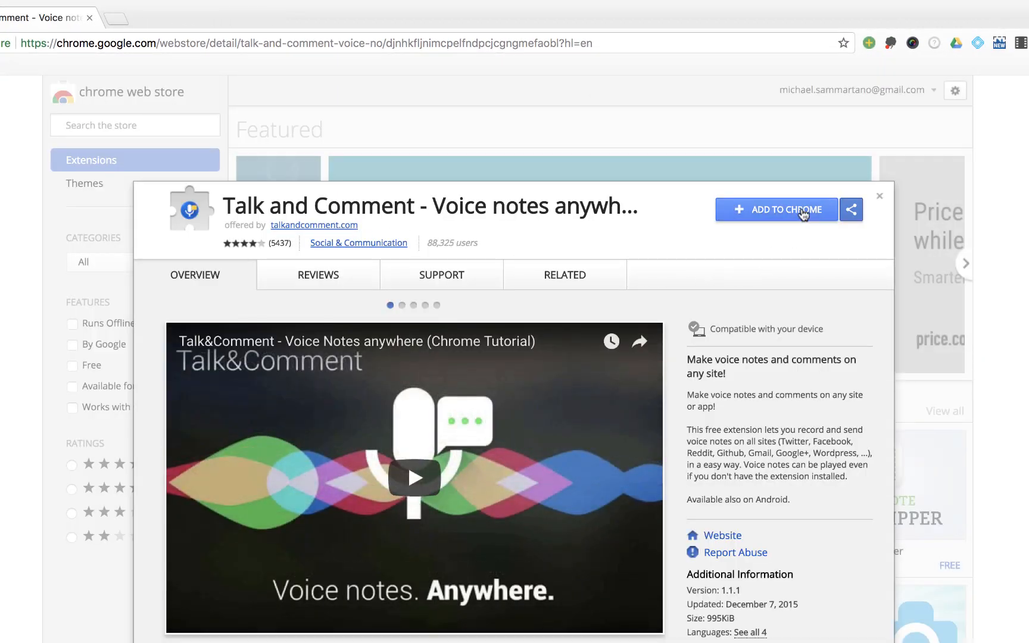
left_click(775, 209)
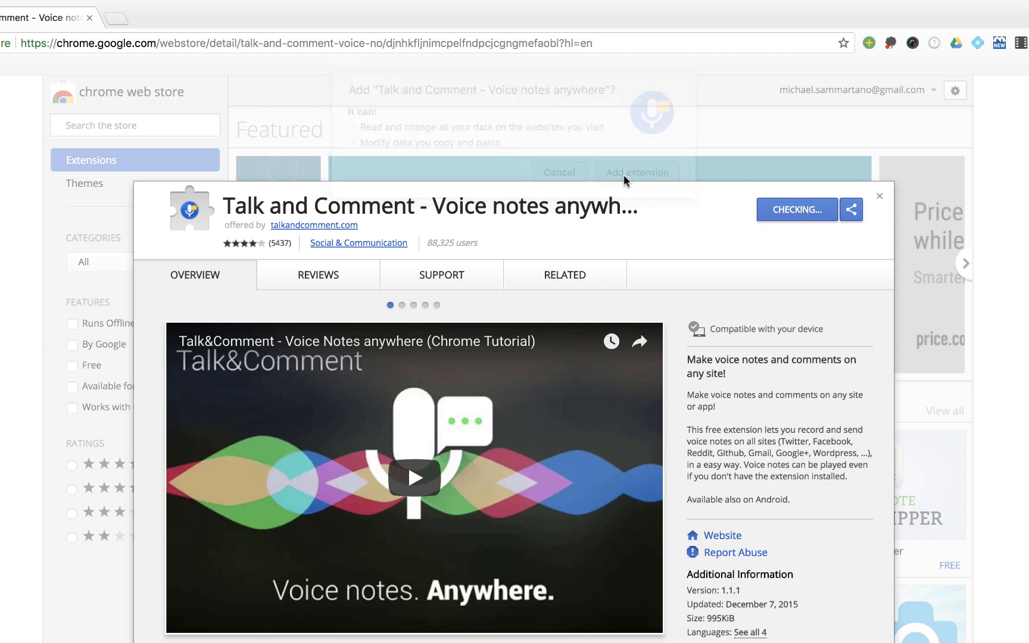
left_click(635, 172)
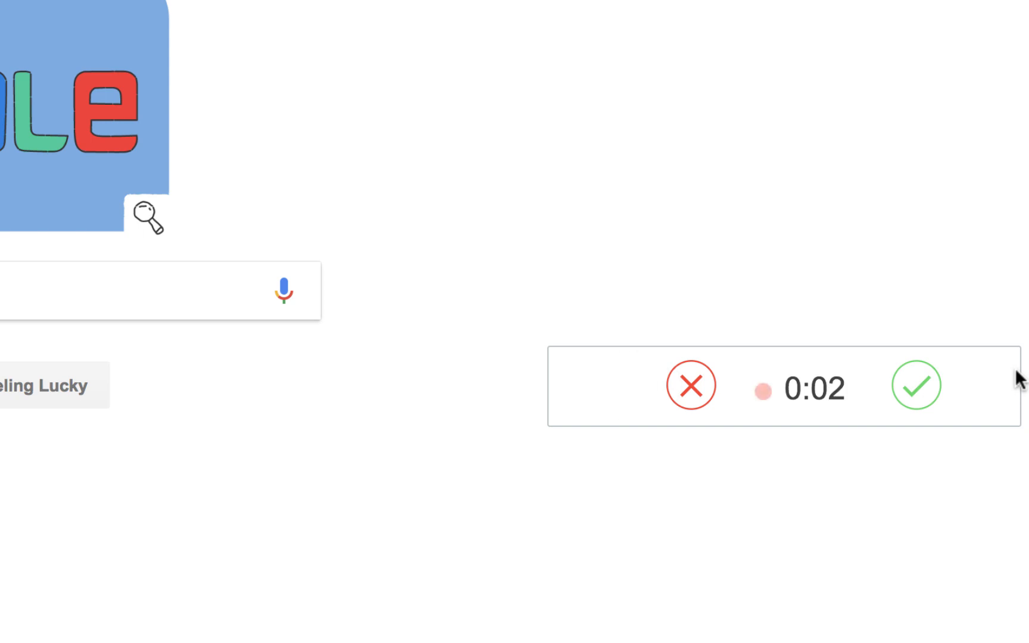
- Stop the voice note recording with the green check mark
left_click(917, 385)
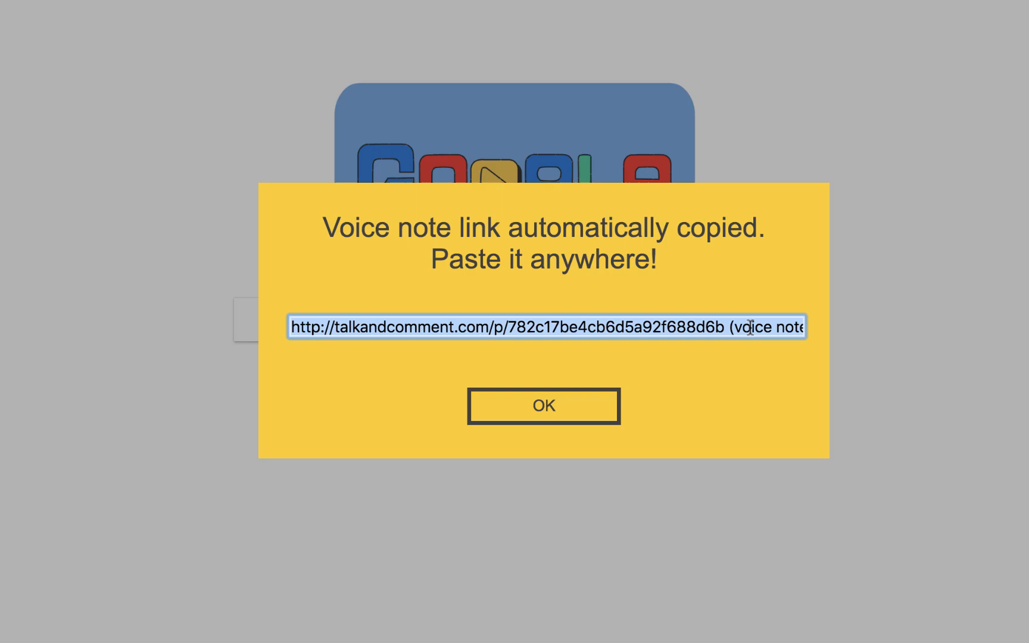
- Close the 'Voice note link automatically copied' notice
left_click(543, 405)
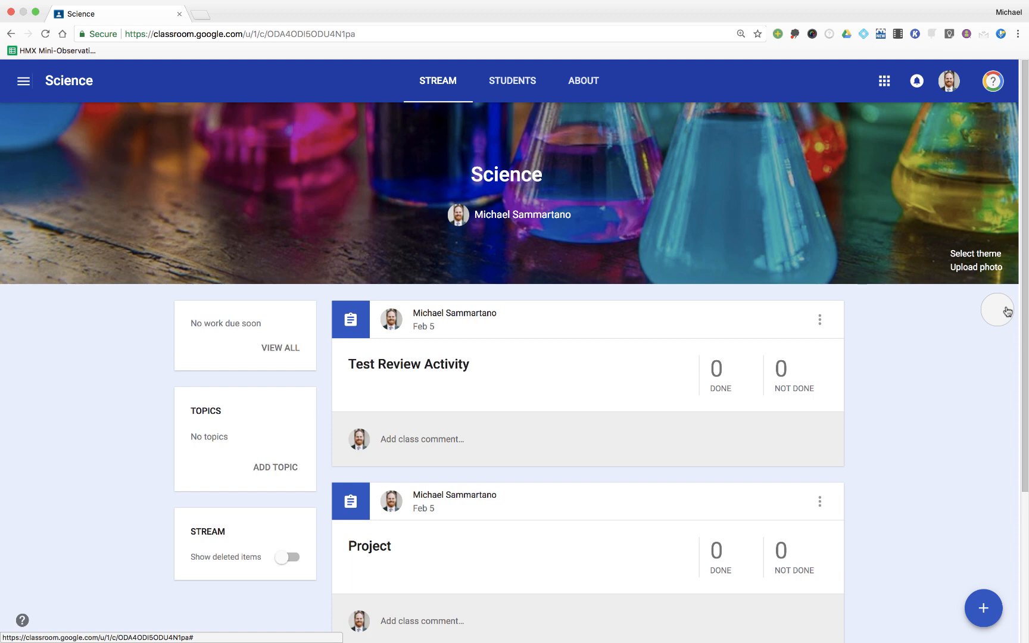
- Record a few-second voice note over the Science class stream
left_click(997, 311)
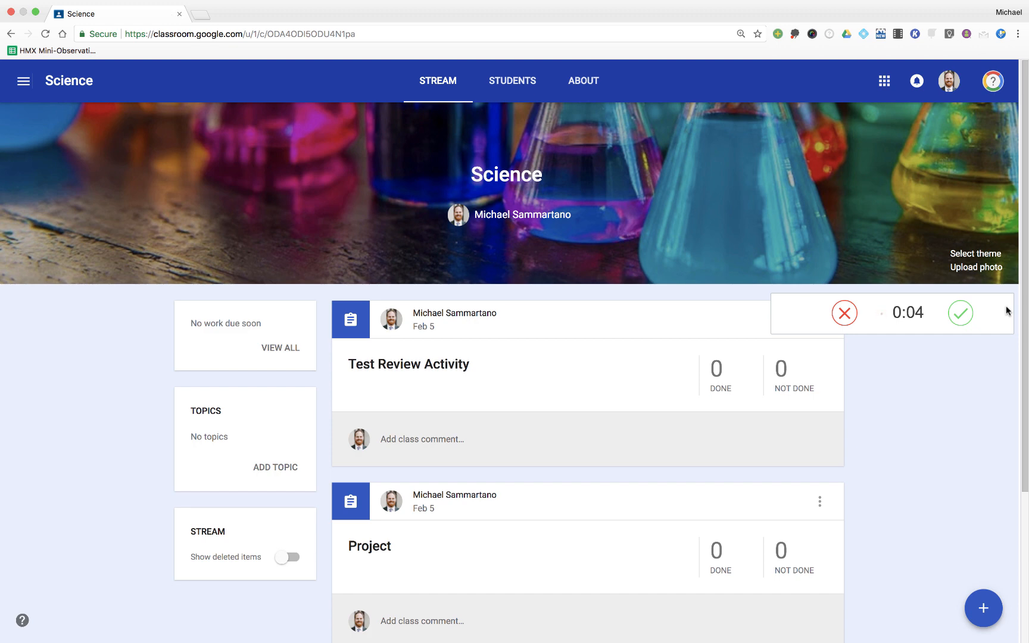
left_click(960, 313)
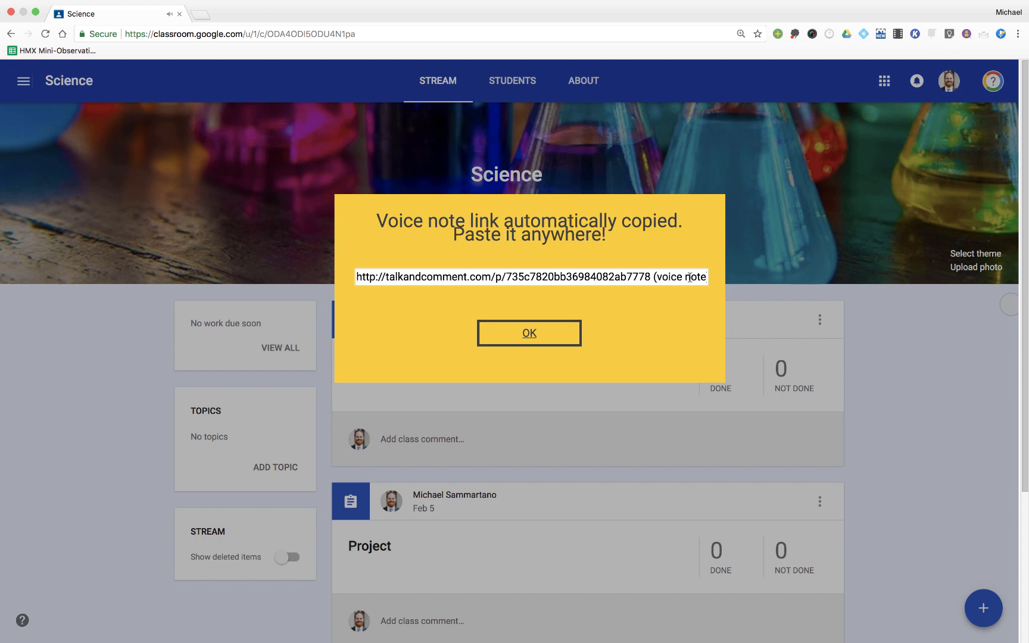
- Select the new voice note link in the notice and dismiss it
triple_click(529, 277)
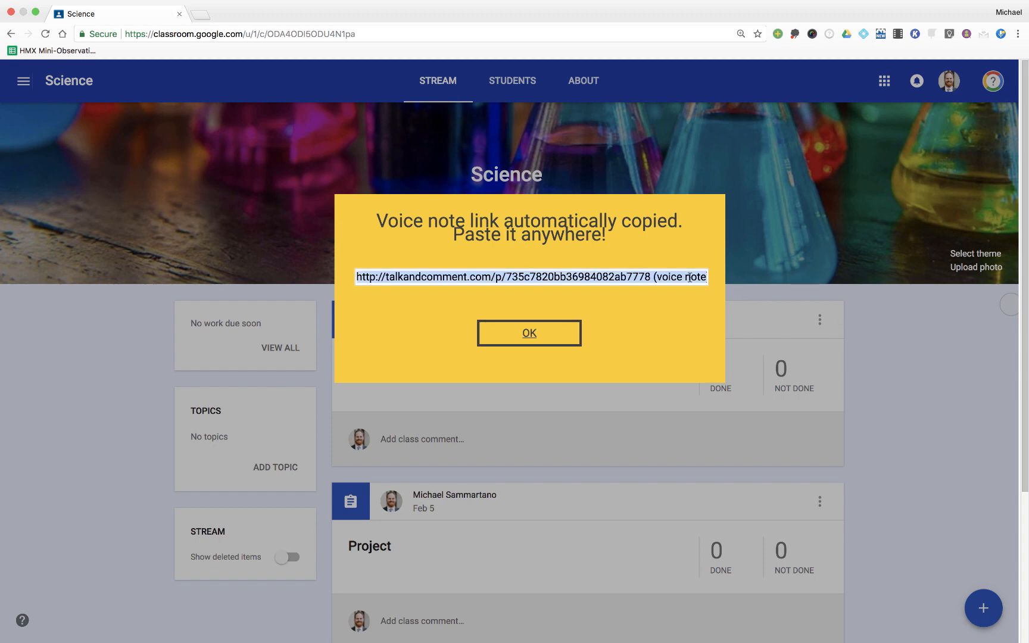
left_click(528, 334)
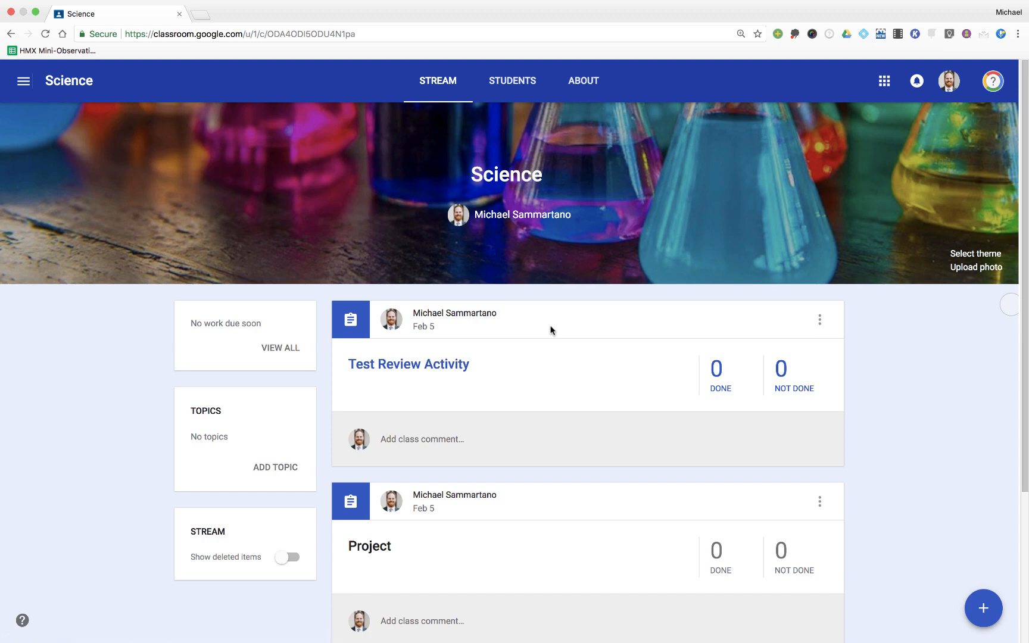
mouse_move(982, 607)
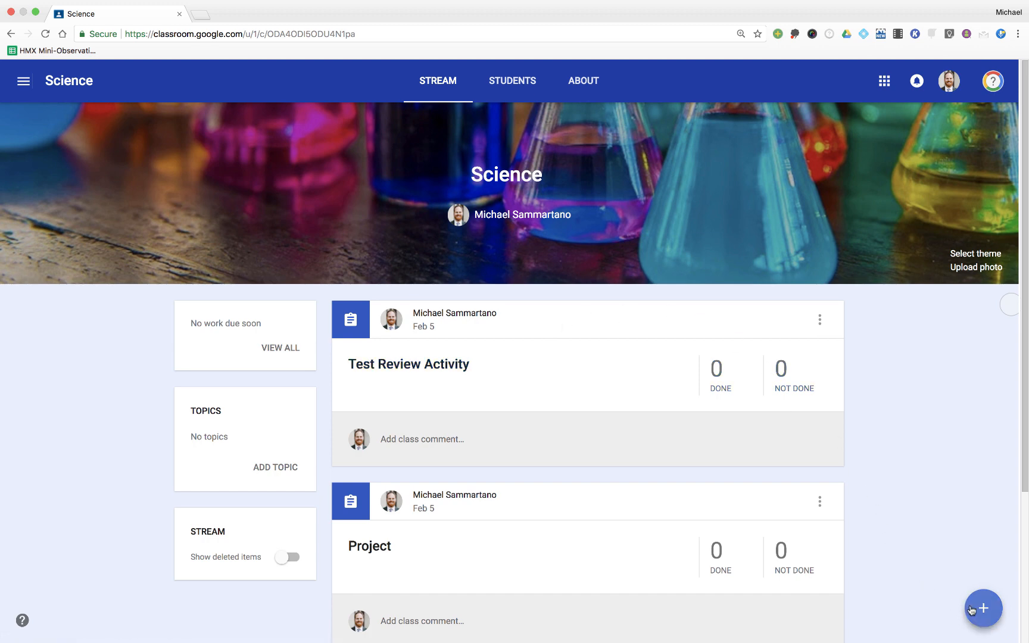
- Post a Science announcement containing the talkandcomment.com voice note link
left_click(982, 607)
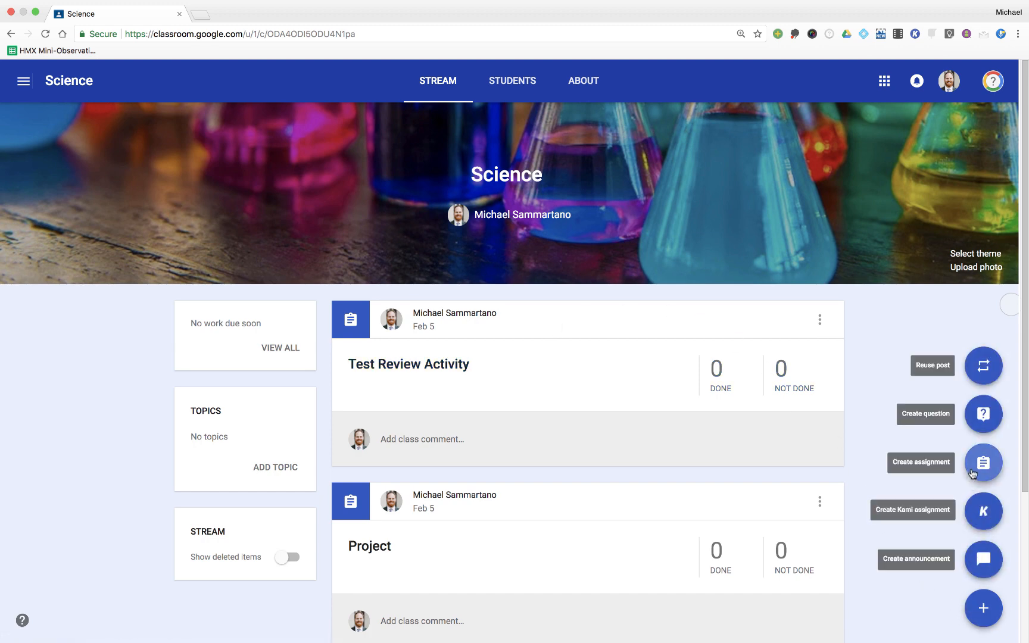
left_click(983, 558)
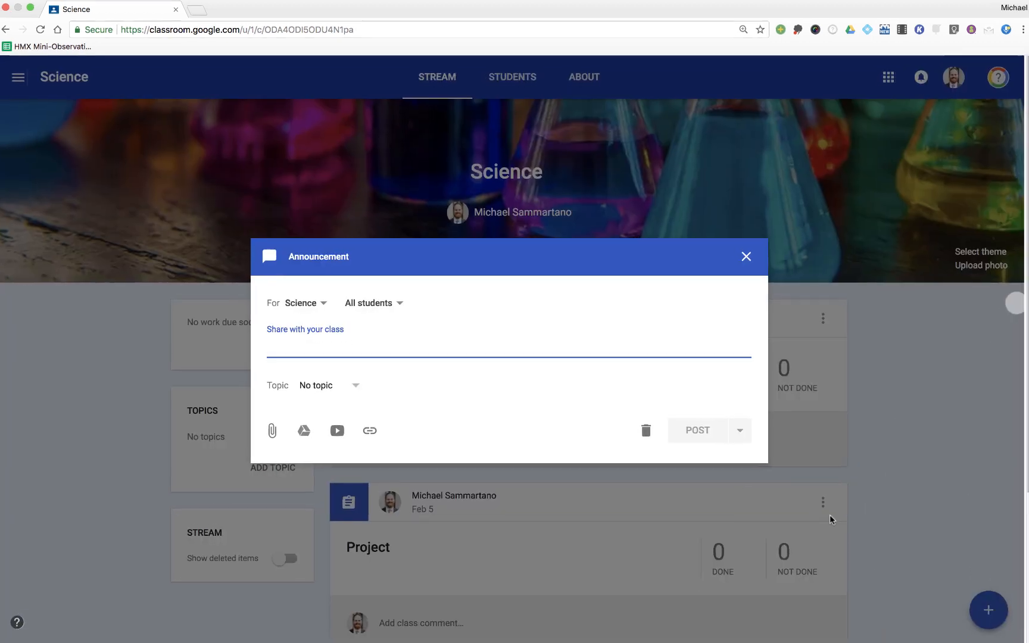
type("http://talkandcomment.com/p/735c7820bb369f4082ab7778 (voice note)")
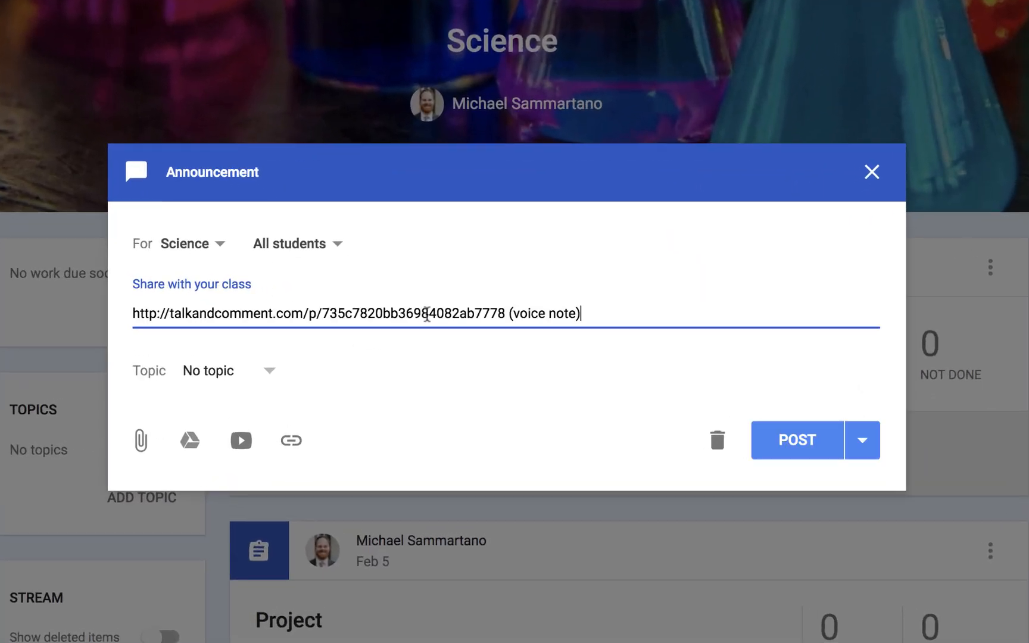
left_click(795, 439)
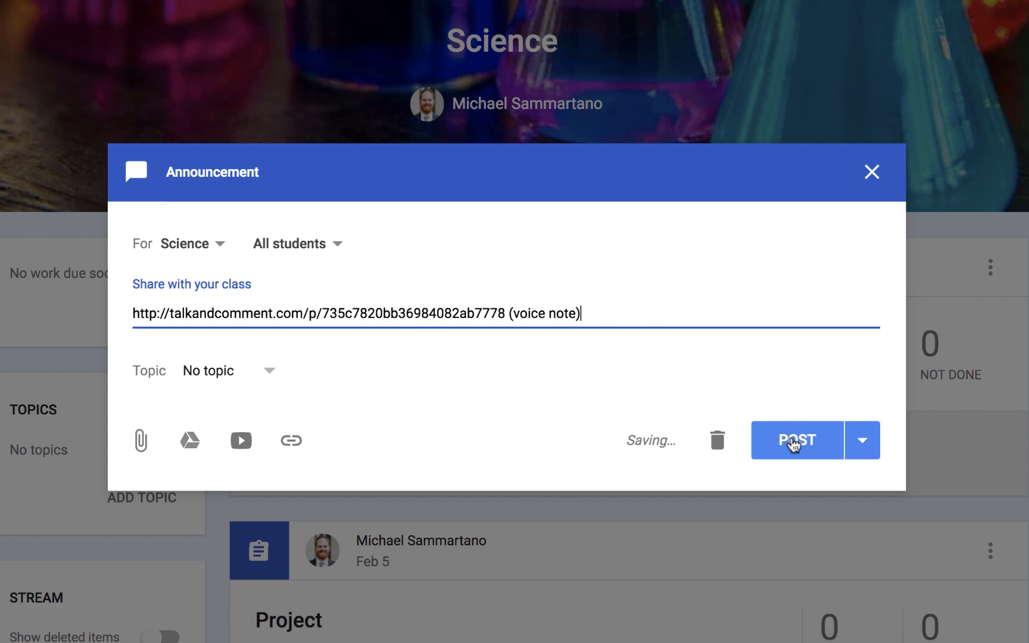
left_click(796, 439)
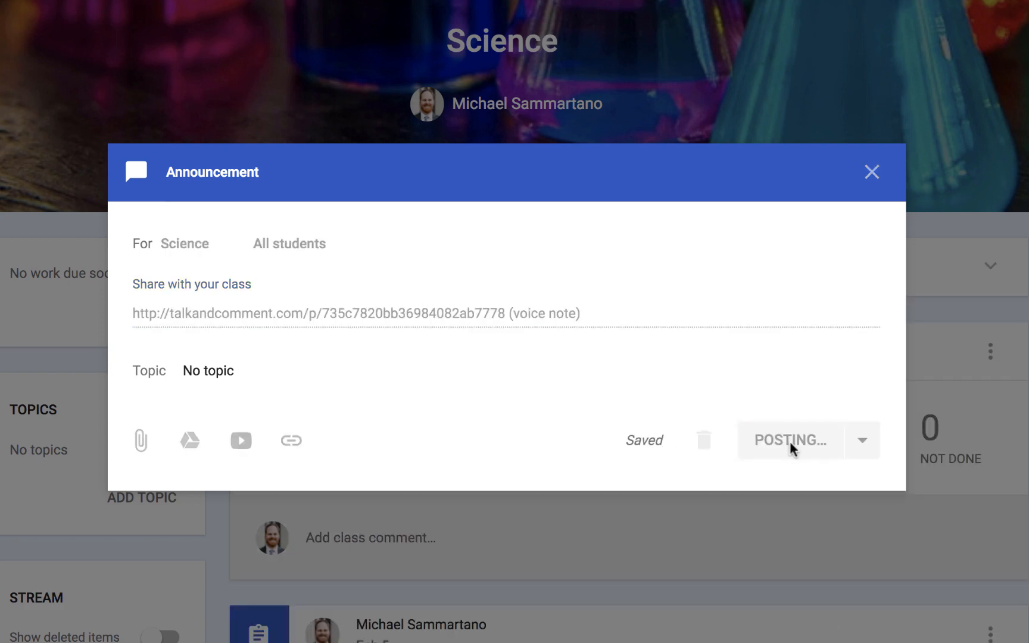
left_click(788, 440)
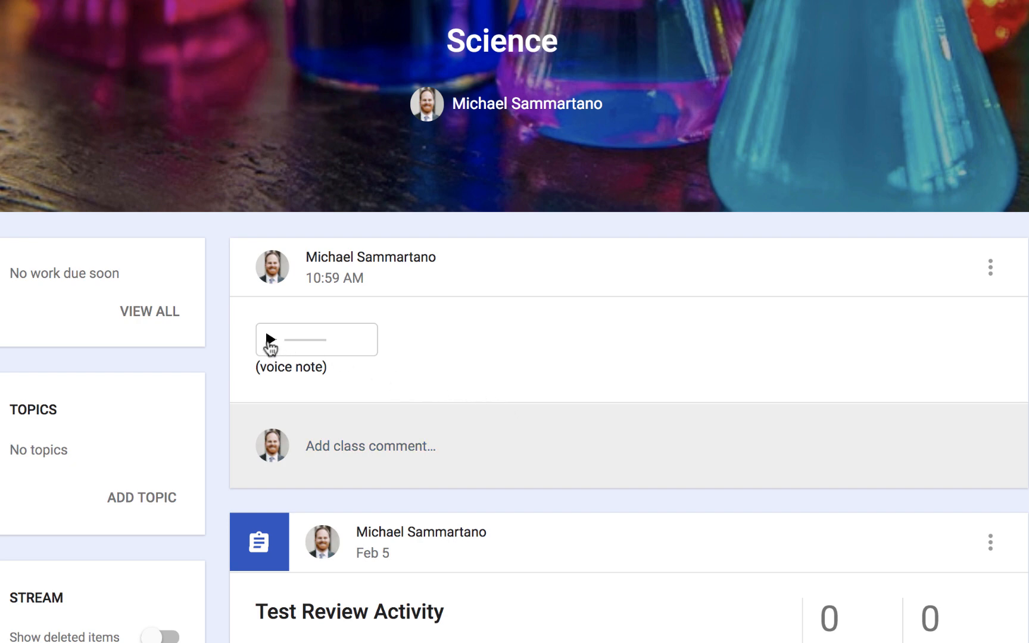
- Play the announcement's 4.91-second voice note through
left_click(269, 340)
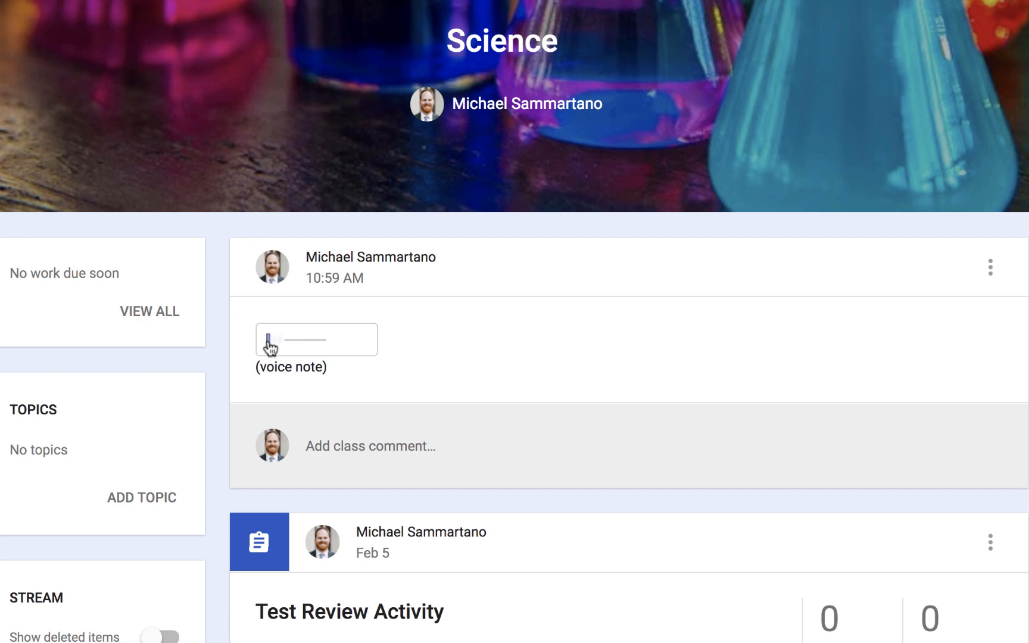
left_click(269, 339)
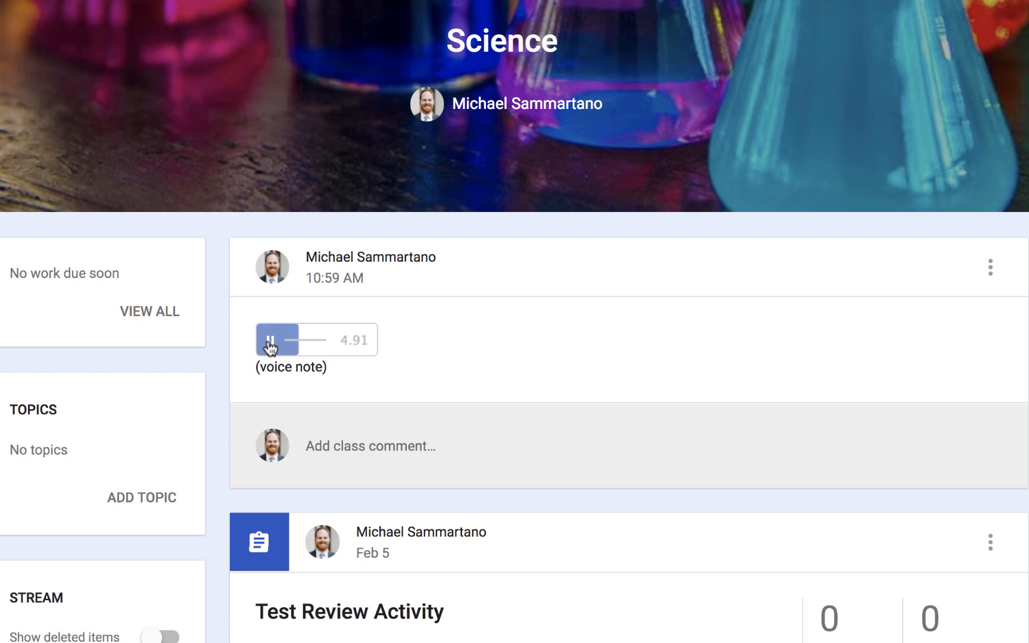
left_click(272, 339)
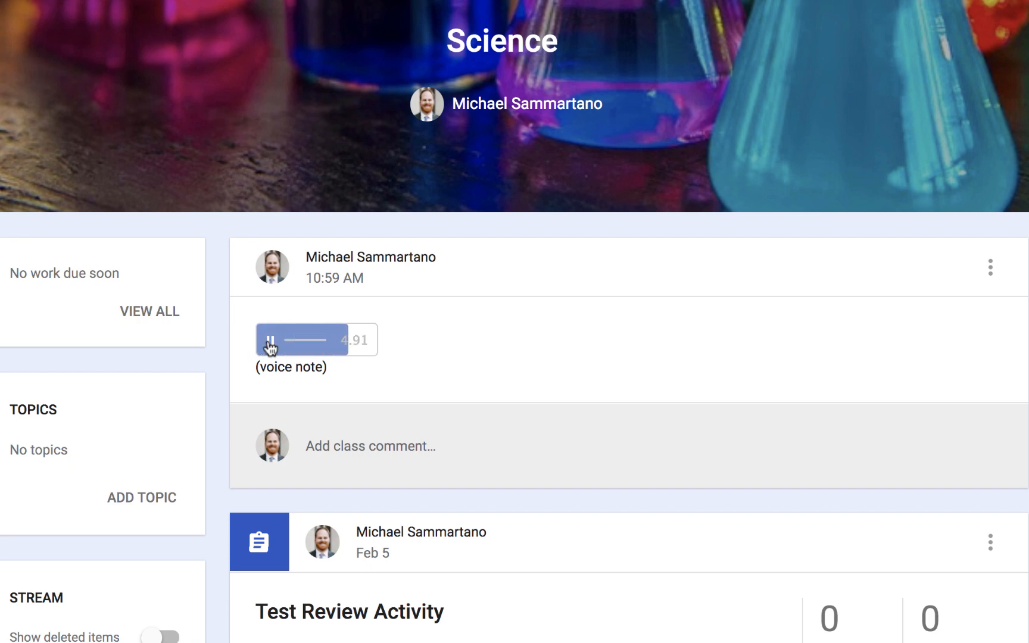
left_click(268, 340)
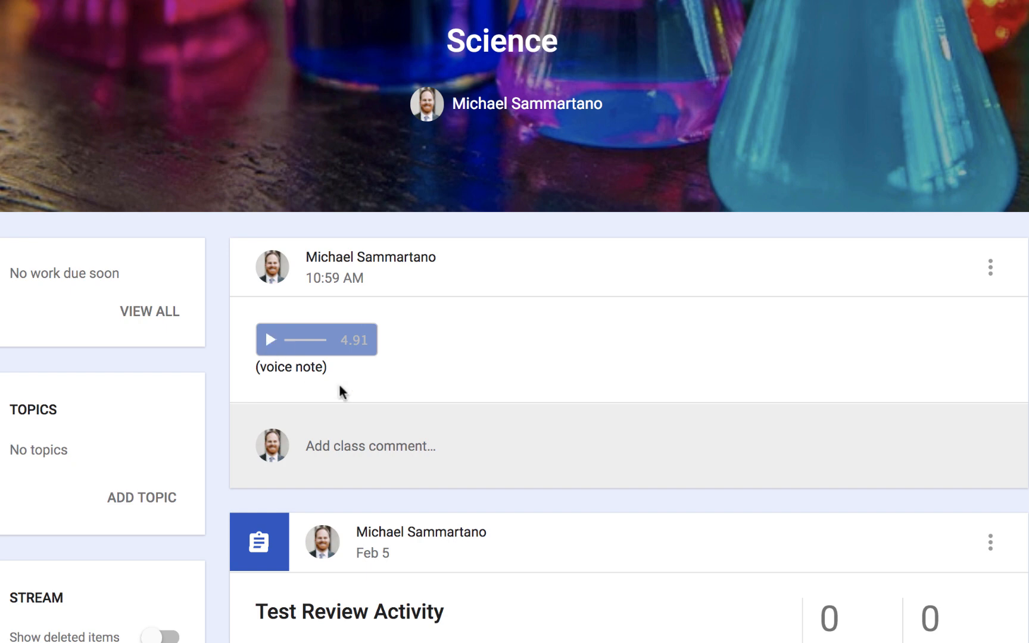
scroll("down", 3)
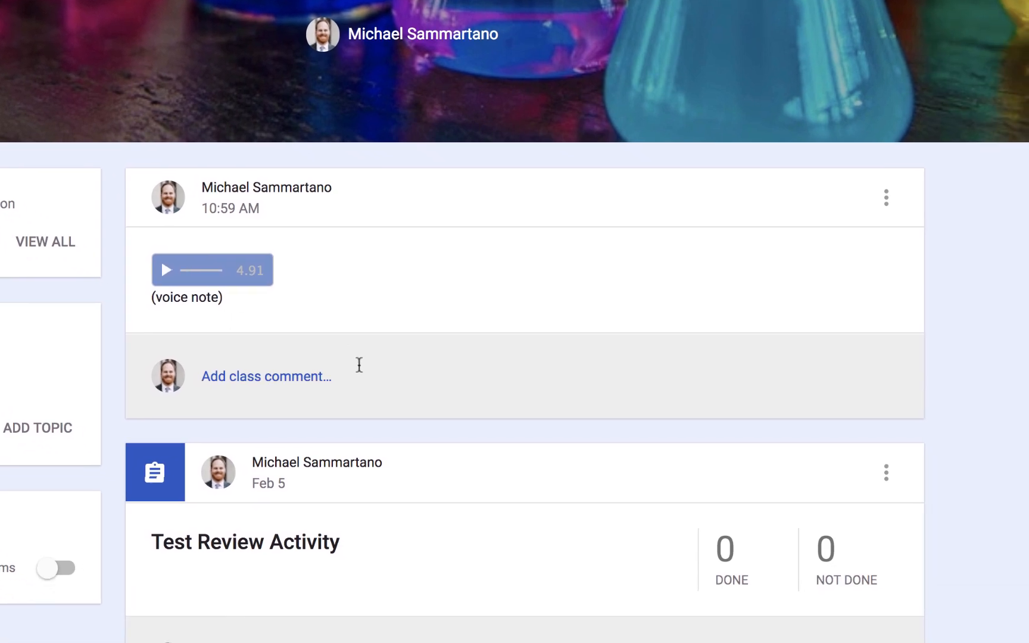
- Post a class comment with the talkandcomment.com voice note link under the announcement
left_click(295, 375)
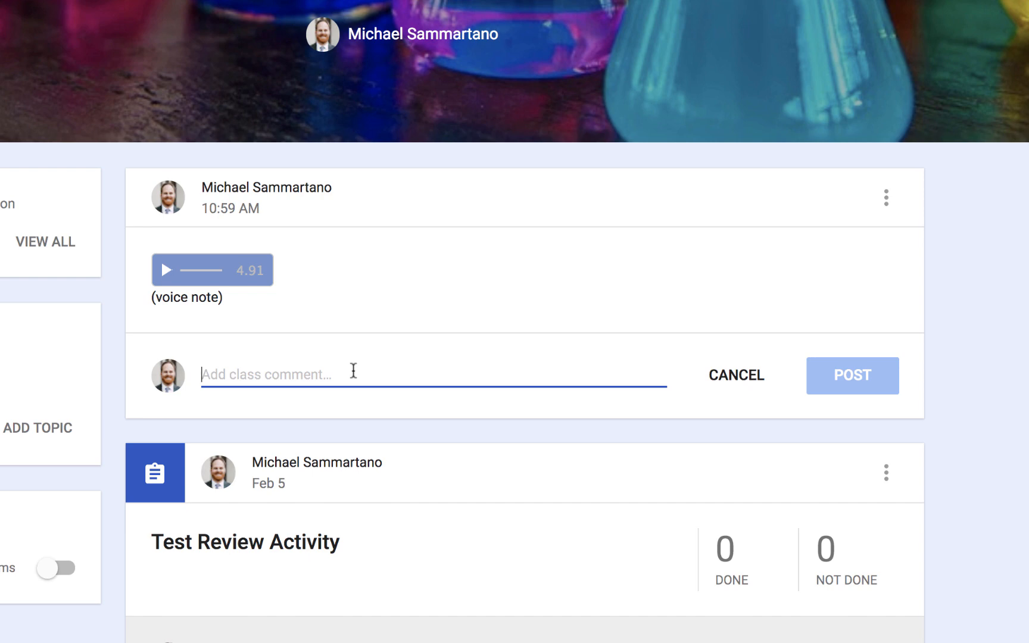
type("http://talkandcomment.com/p/735c7820bb36984082ab7778 (voice note)")
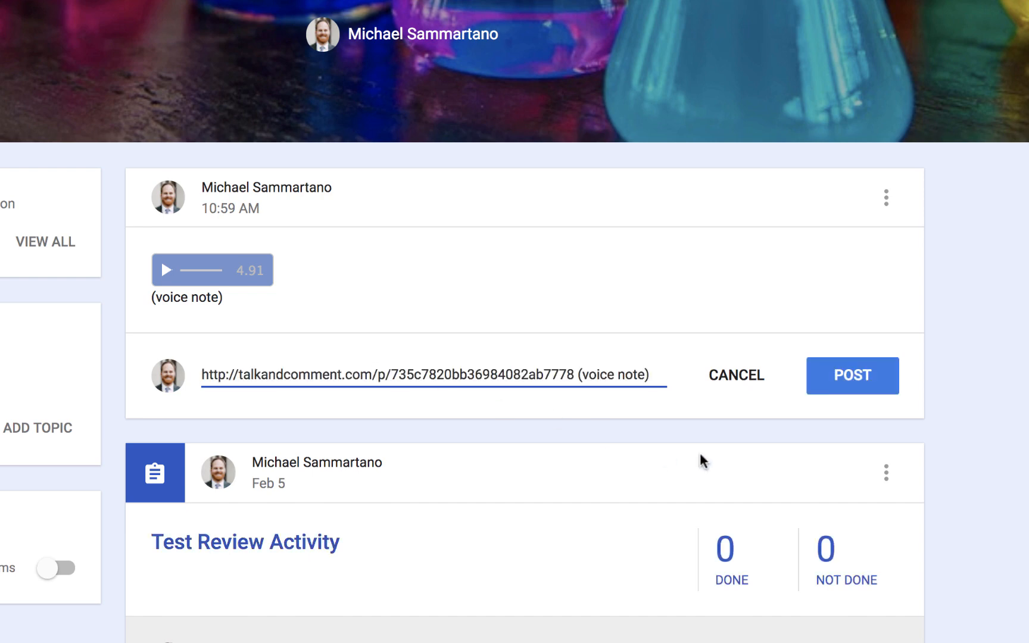
left_click(851, 375)
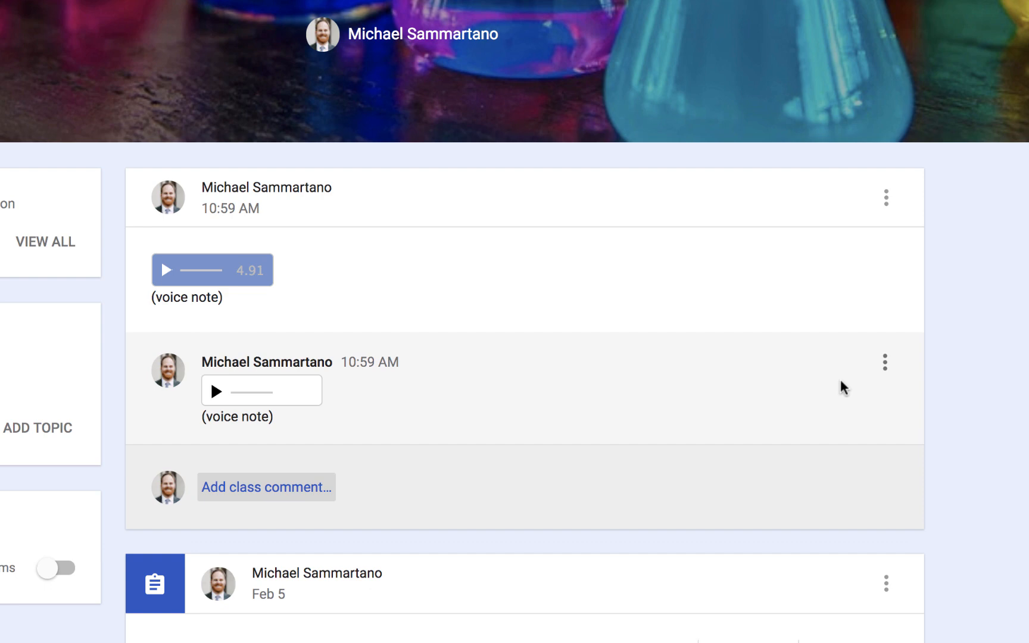